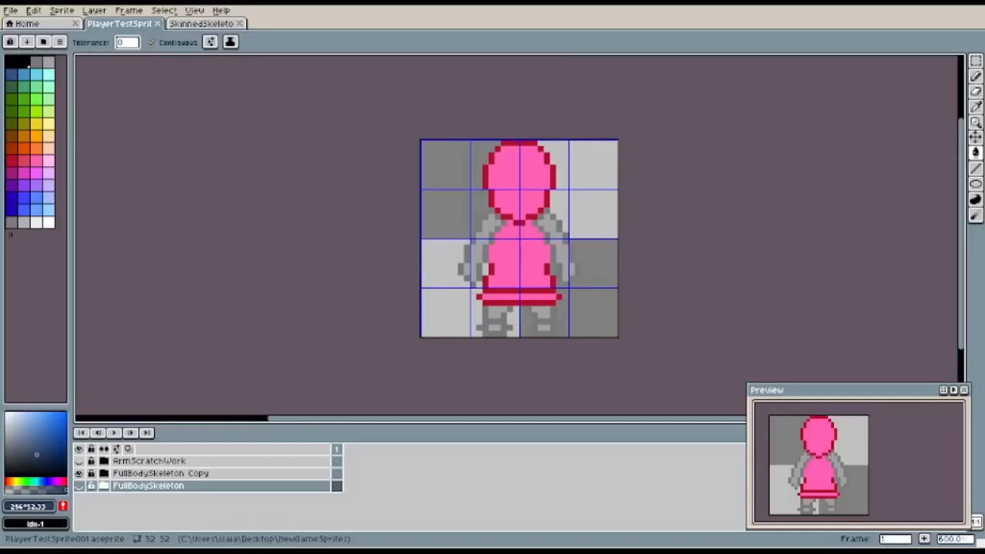
# Step: Show the SkinnedSkeleton green-tunic sprite and preview its frame animation
pyautogui.click(202, 23)
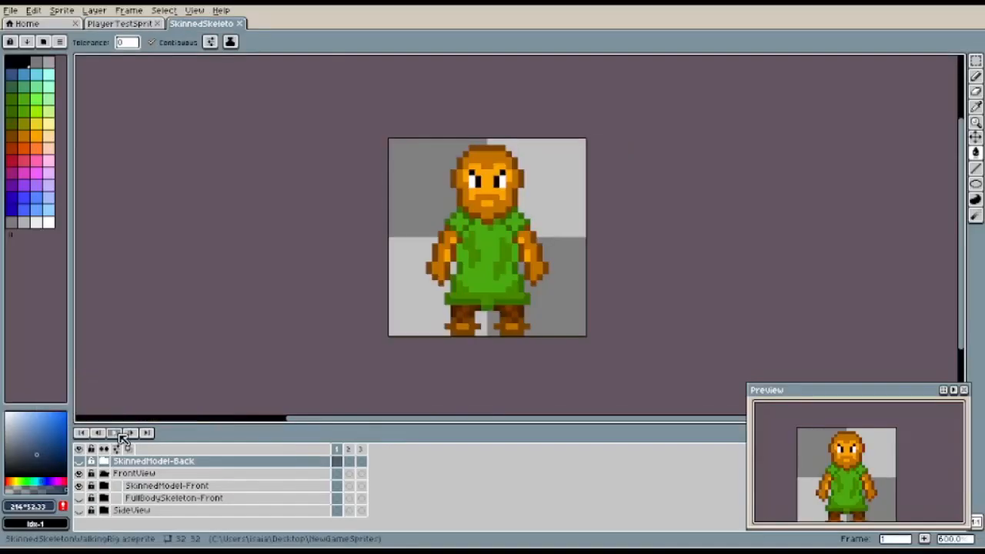
pyautogui.click(130, 432)
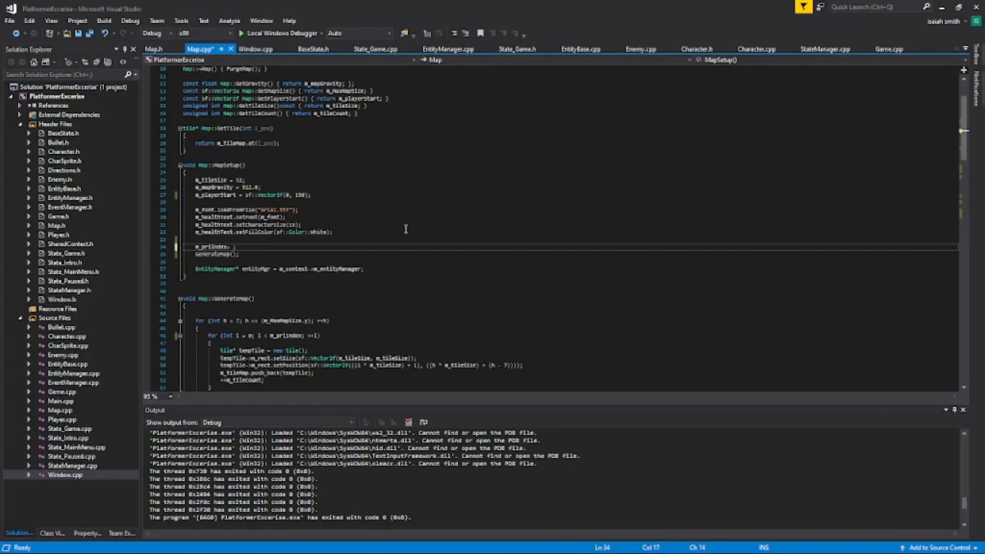
# Step: Set m_priIndex = 4 in MapSetup, build the platformer and start Play from its menu
pyautogui.write('4')
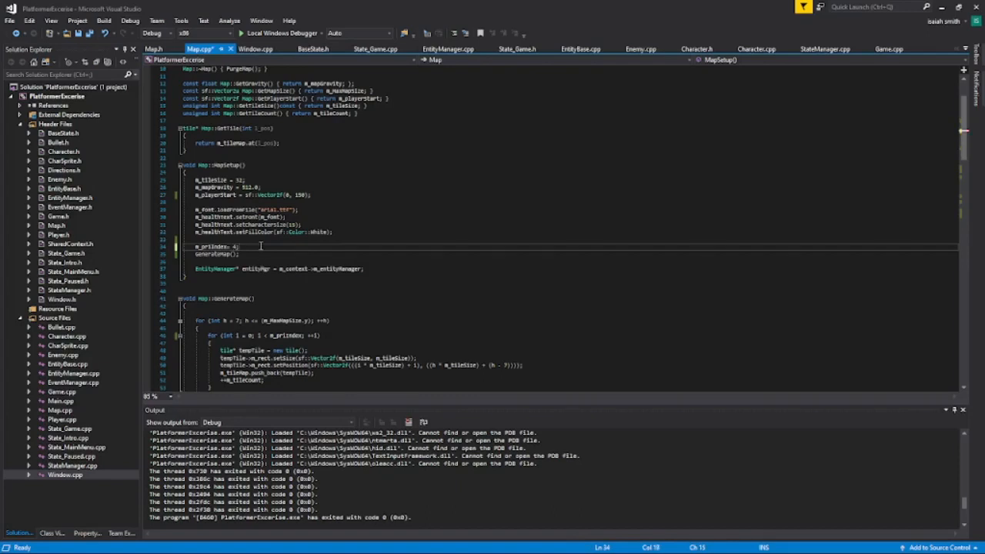
pyautogui.scroll(-3)
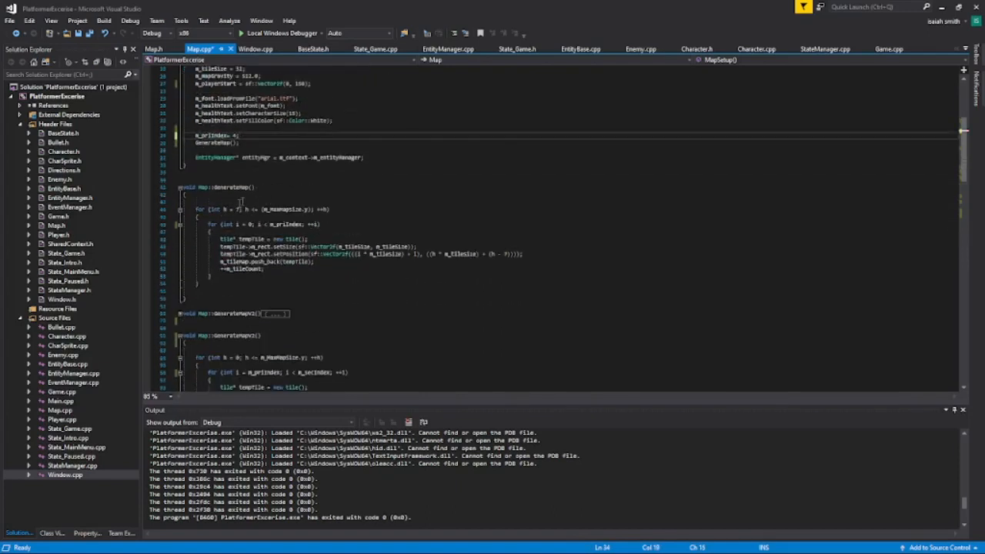
pyautogui.click(241, 32)
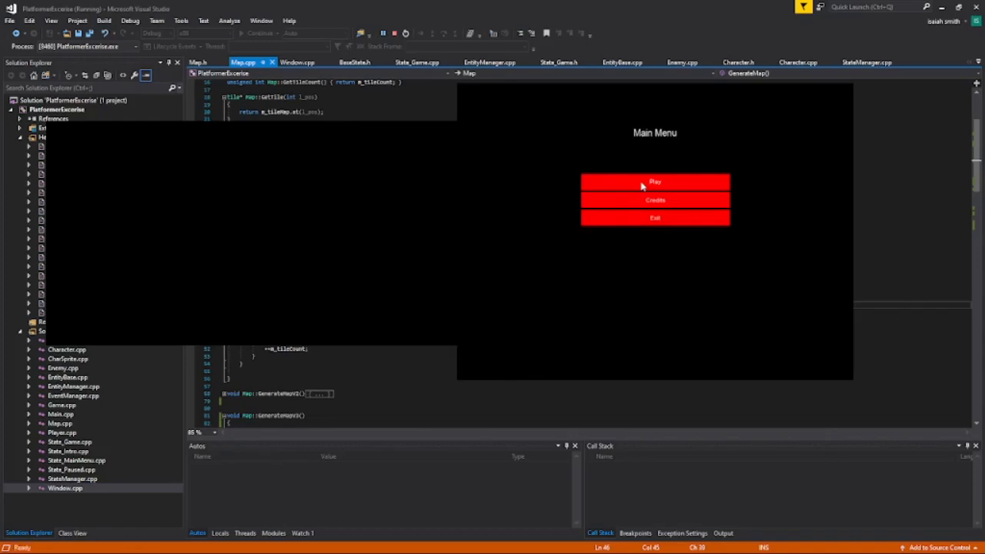
pyautogui.click(655, 181)
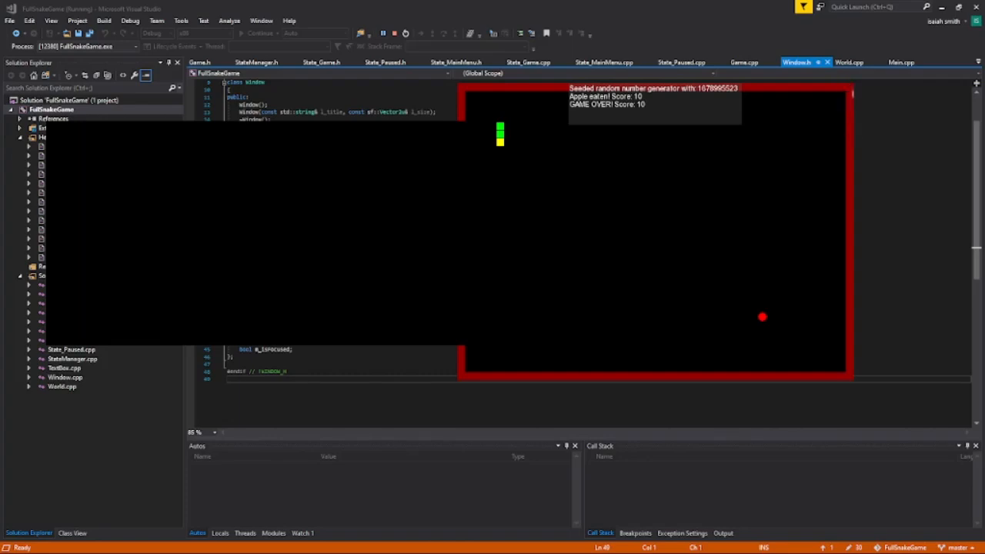
pyautogui.moveTo(841, 157)
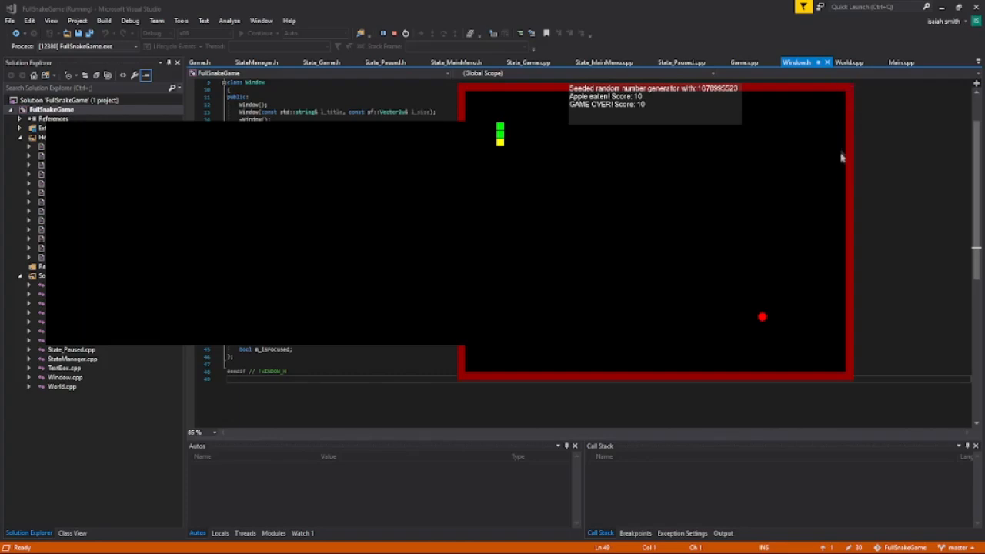
pyautogui.moveTo(850, 92)
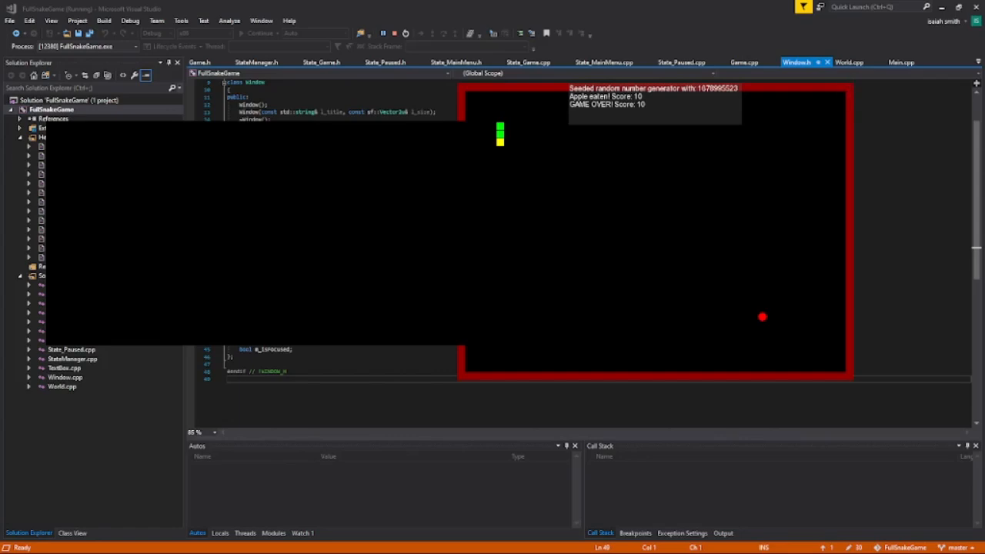
pyautogui.moveTo(850, 129)
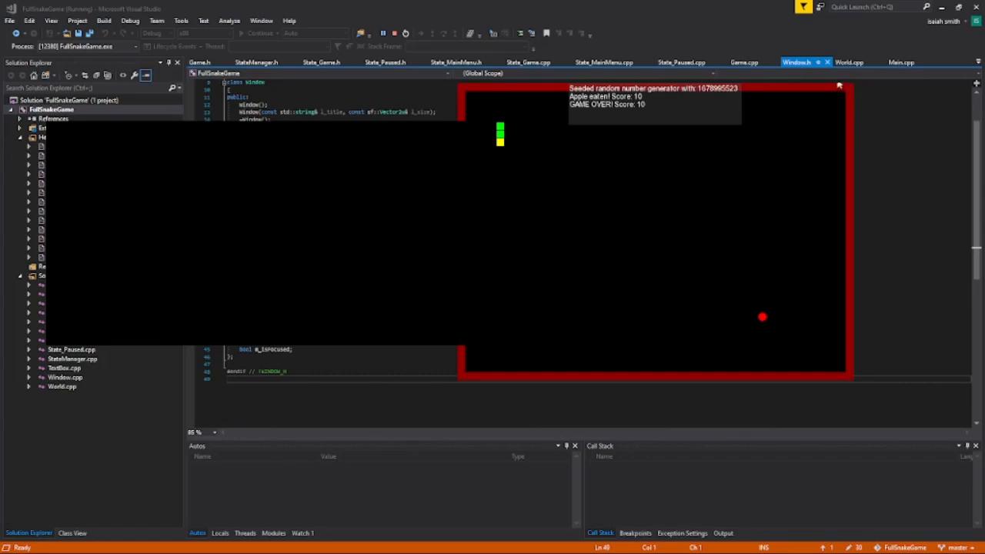
pyautogui.moveTo(753, 276)
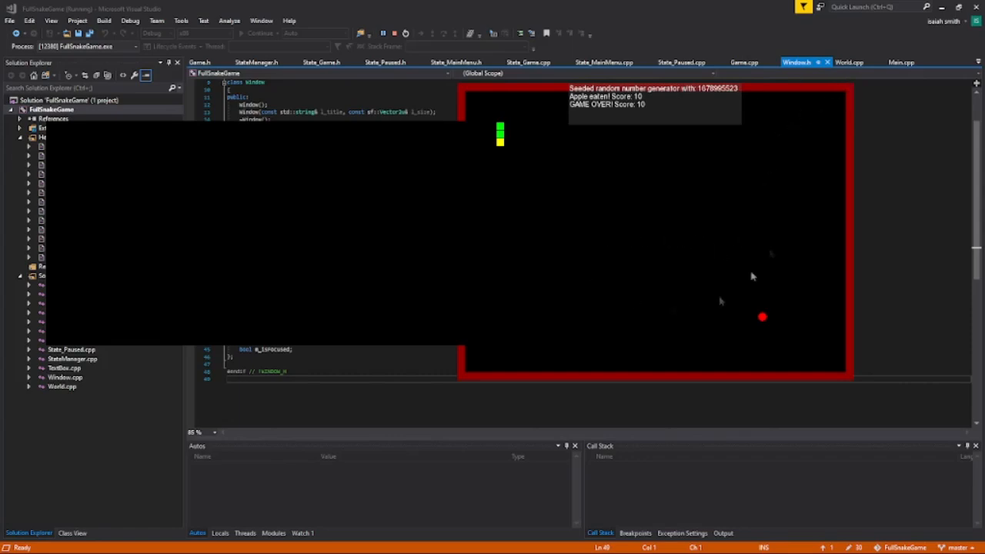
# Step: Stop debugging the Snake game after its score-10 game over
pyautogui.click(393, 33)
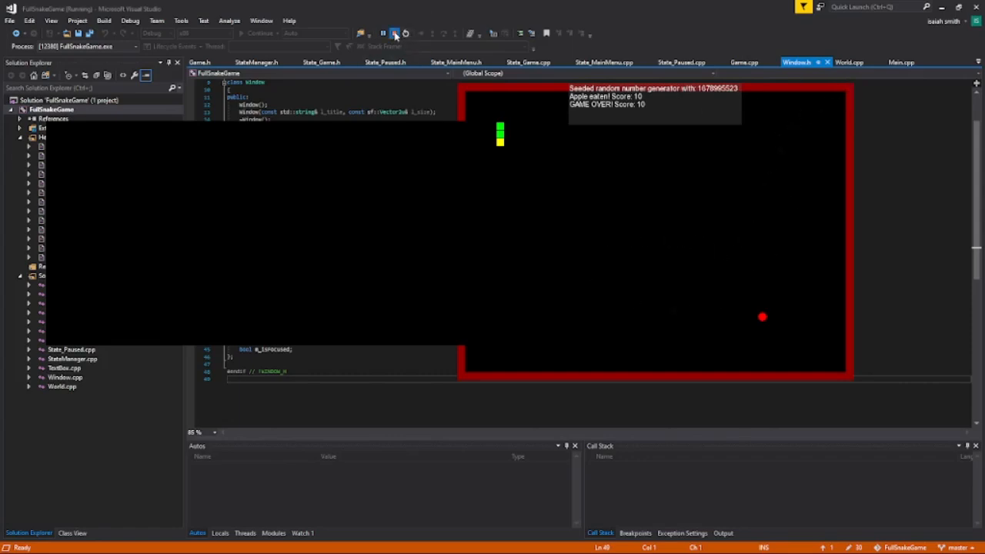
pyautogui.click(394, 32)
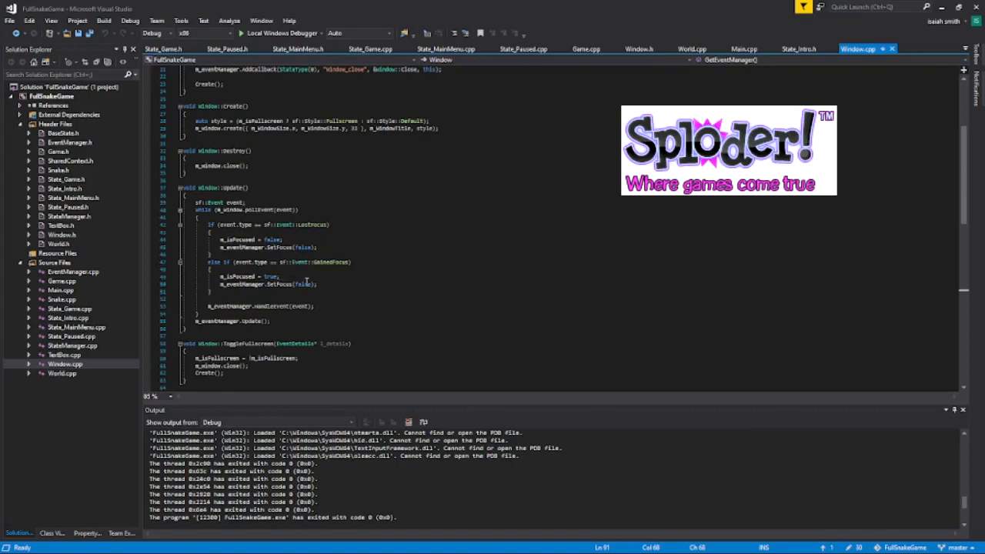
# Step: Change m_eventManager.SetFocus(false) to SetFocus(true) in the GainedFocus branch
pyautogui.doubleClick(304, 283)
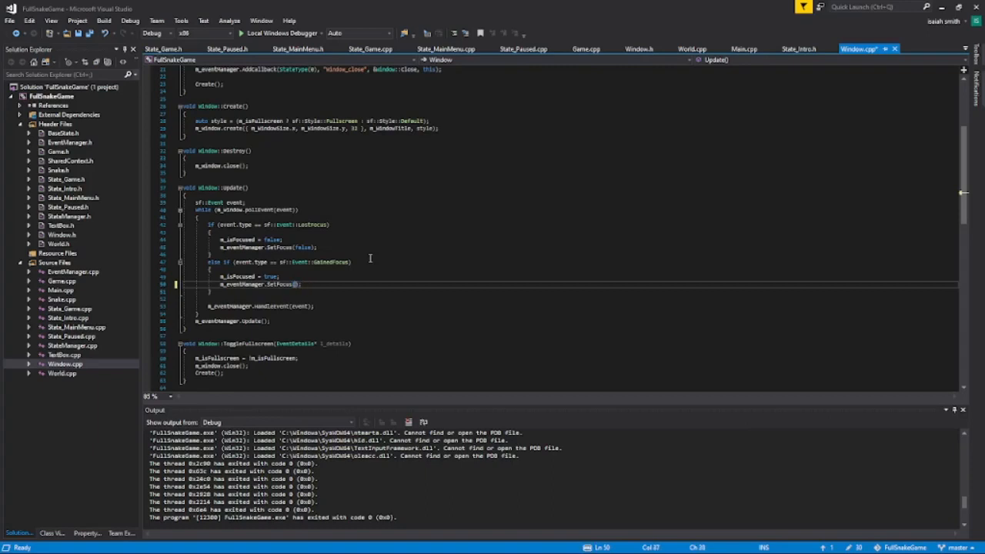
pyautogui.write('true')
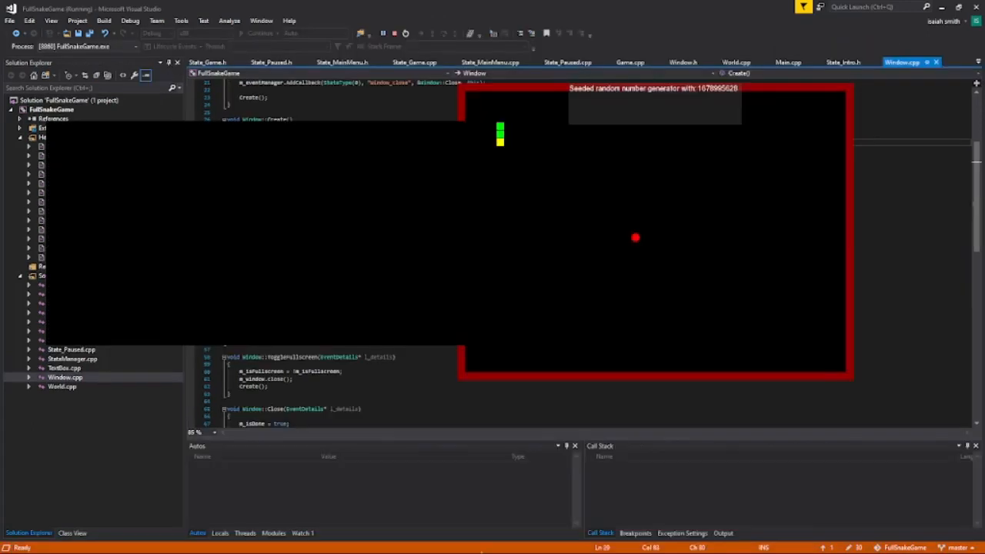
pyautogui.moveTo(680, 180)
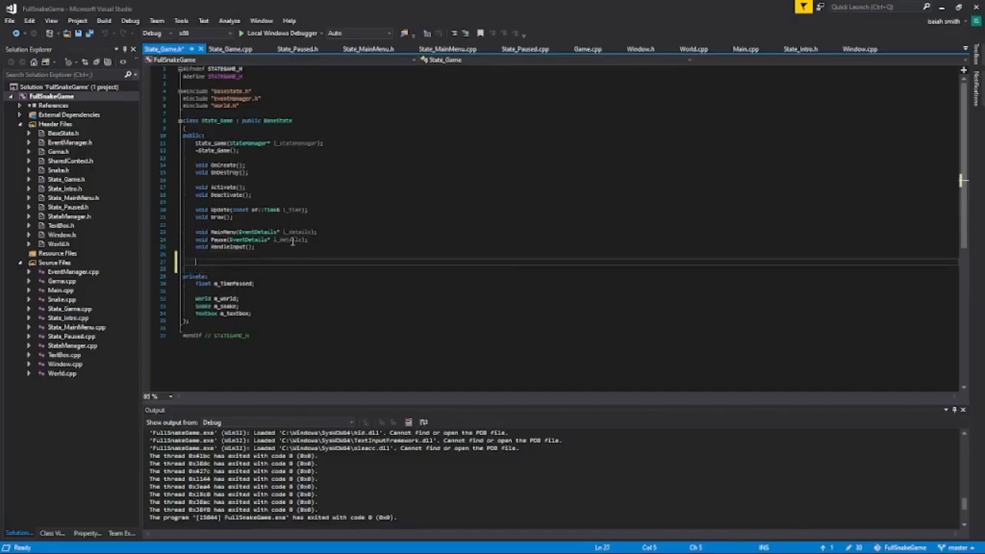
# Step: Add 'void HideDebug(EventDetails* l_details);' under public in State_Game.h
pyautogui.write('void Gameover')
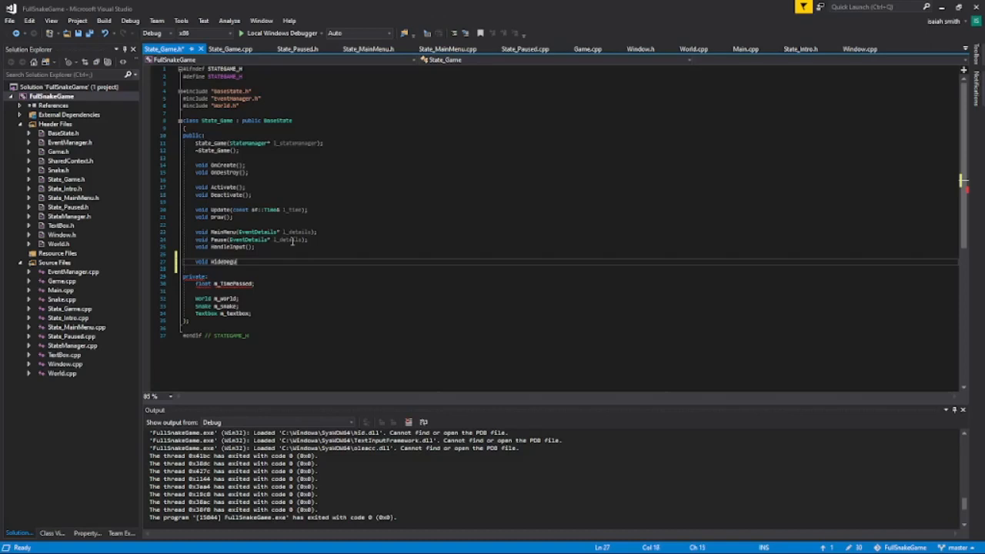
pyautogui.doubleClick(223, 261)
pyautogui.write('(EventDetails* l_details);')
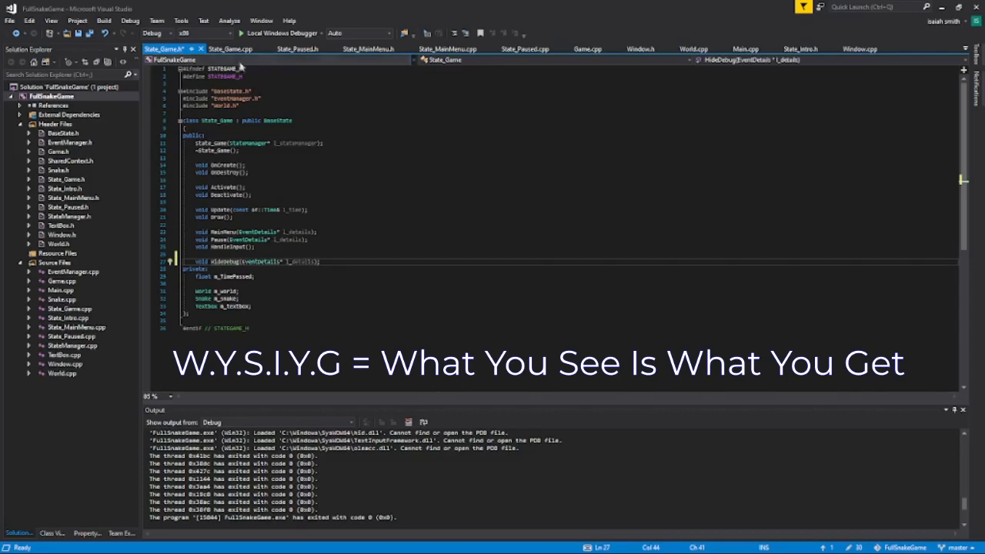
pyautogui.click(231, 49)
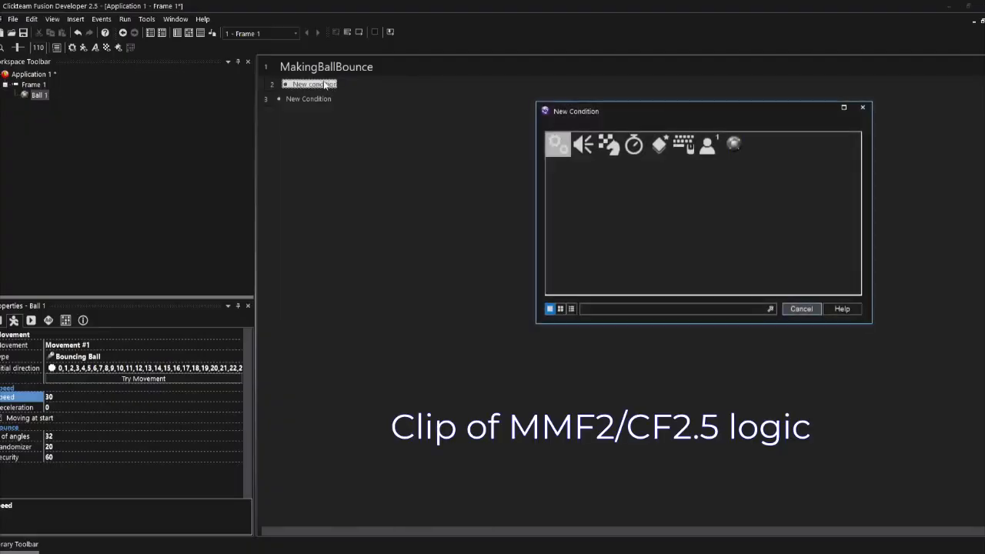
# Step: Begin a Ball 1 Movement action for the 'leaves the play area' condition
pyautogui.click(733, 144)
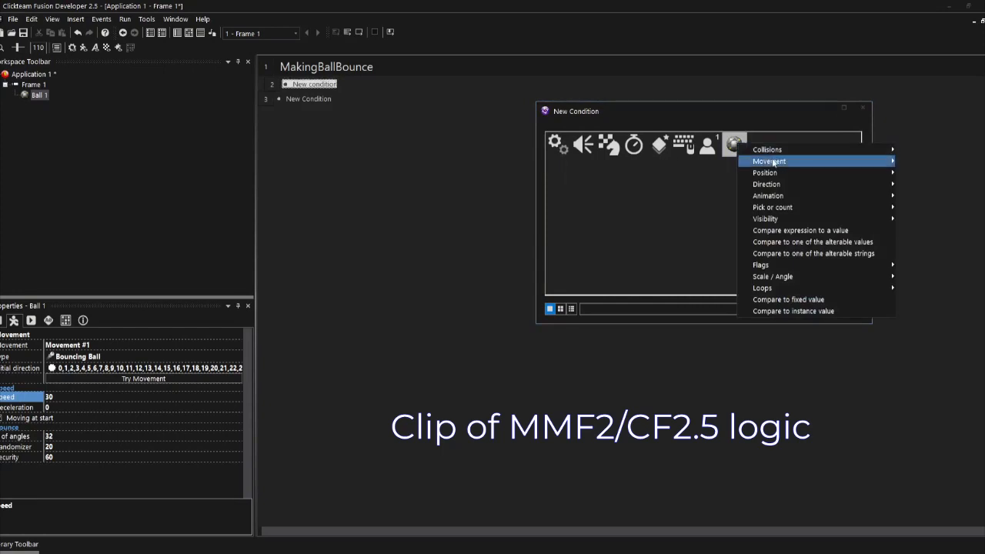
pyautogui.moveTo(765, 172)
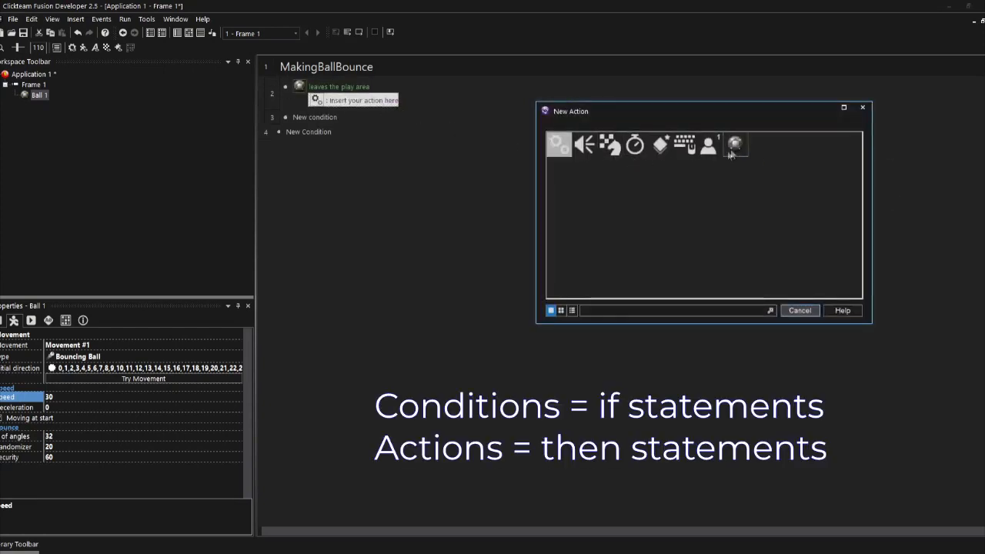
pyautogui.click(735, 144)
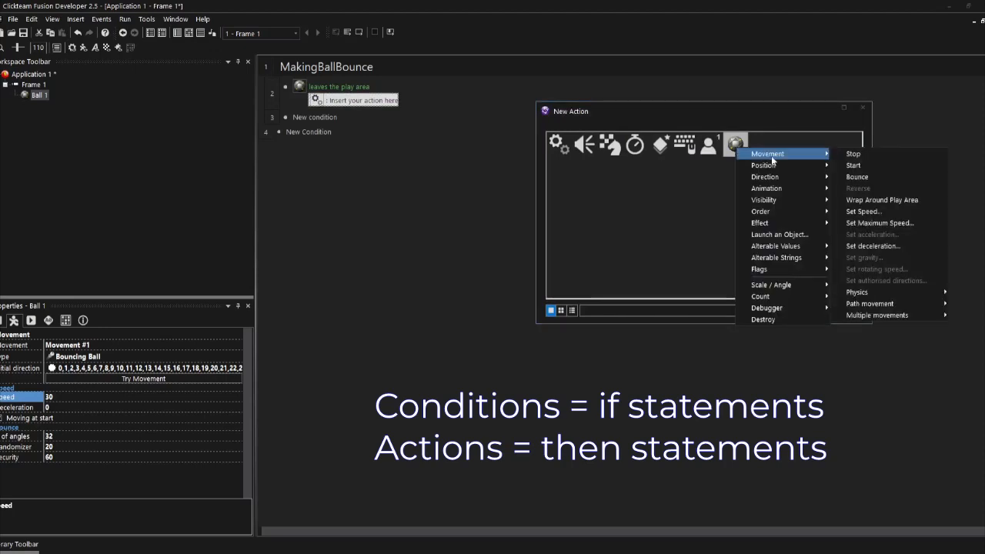
pyautogui.click(856, 176)
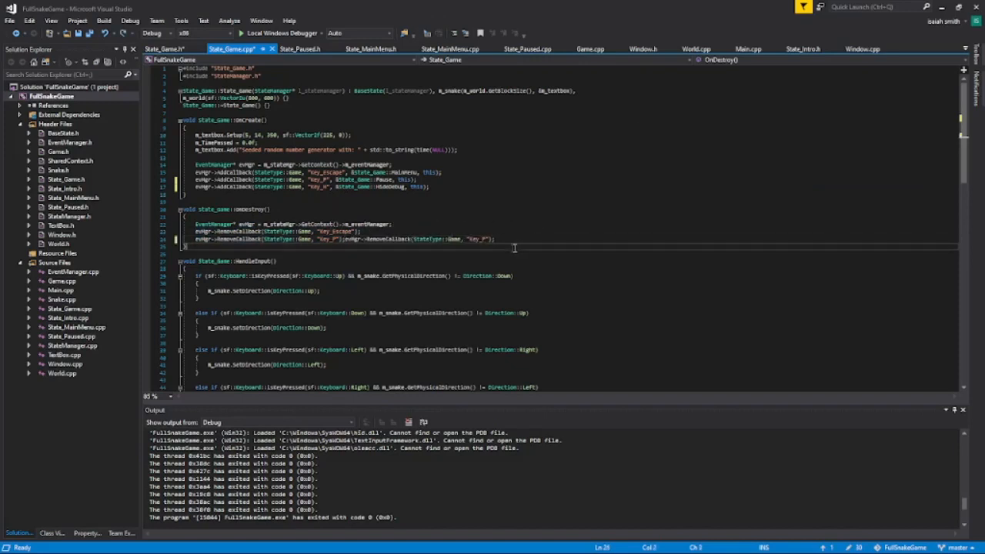
# Step: Put OnDestroy's RemoveCallback calls on separate lines, adding one for "Key_H"
pyautogui.moveTo(345, 239); pyautogui.dragTo(498, 239)
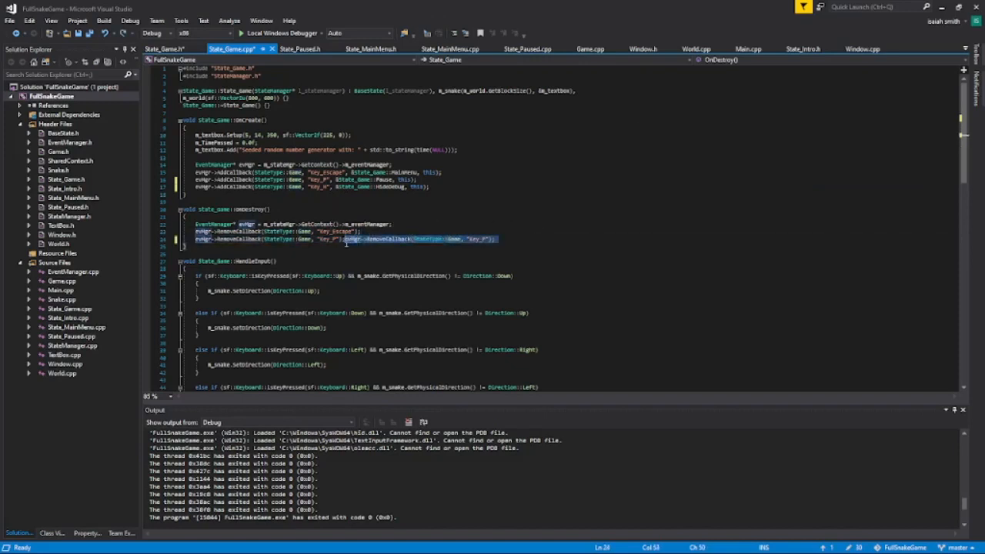
pyautogui.press('Delete')
pyautogui.write('evMgr->RemoveCallback(StateType::Game, "Key_H");')
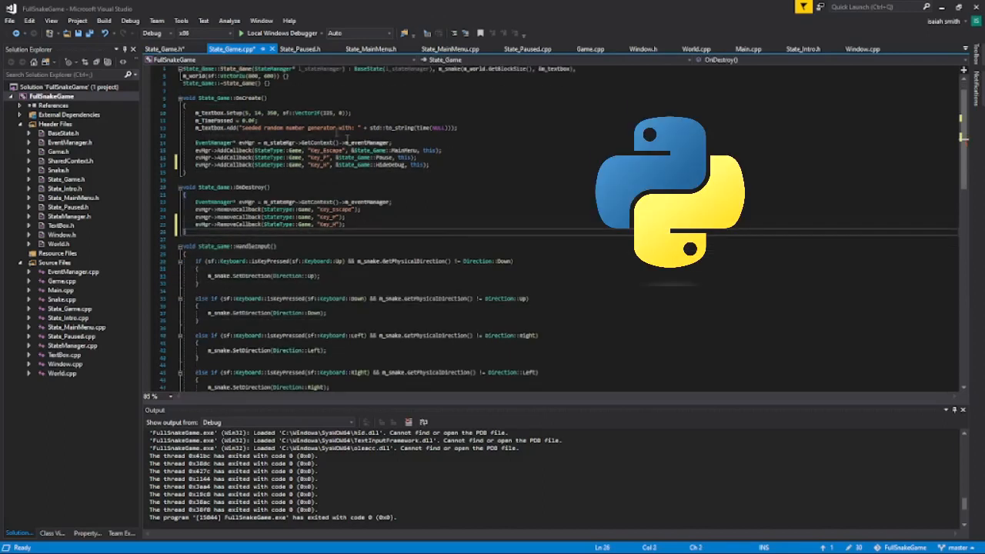
pyautogui.click(162, 49)
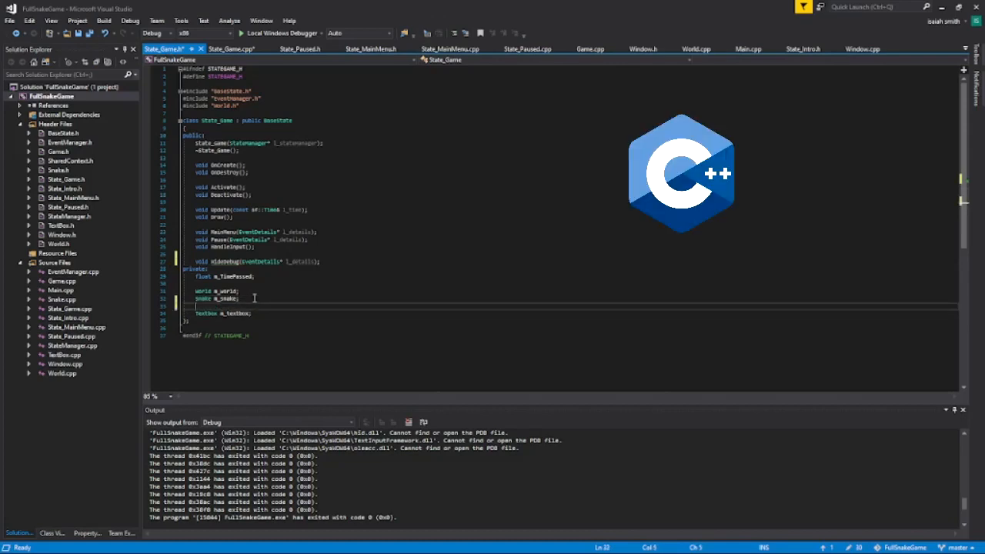
# Step: Add 'bool debugVisible;' above the m_textbox member in State_Game.h
pyautogui.write('bb')
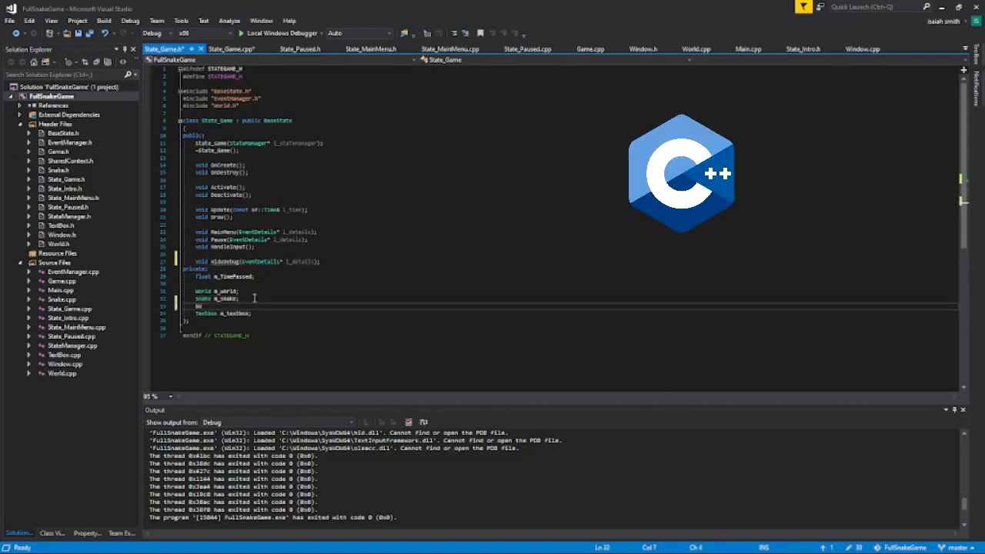
pyautogui.write('bool debug')
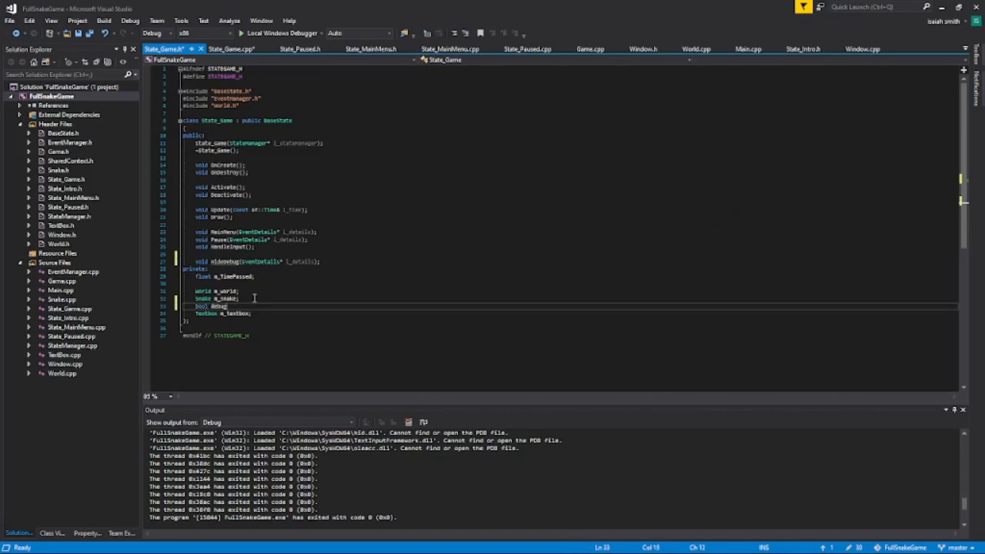
pyautogui.write('Visible;')
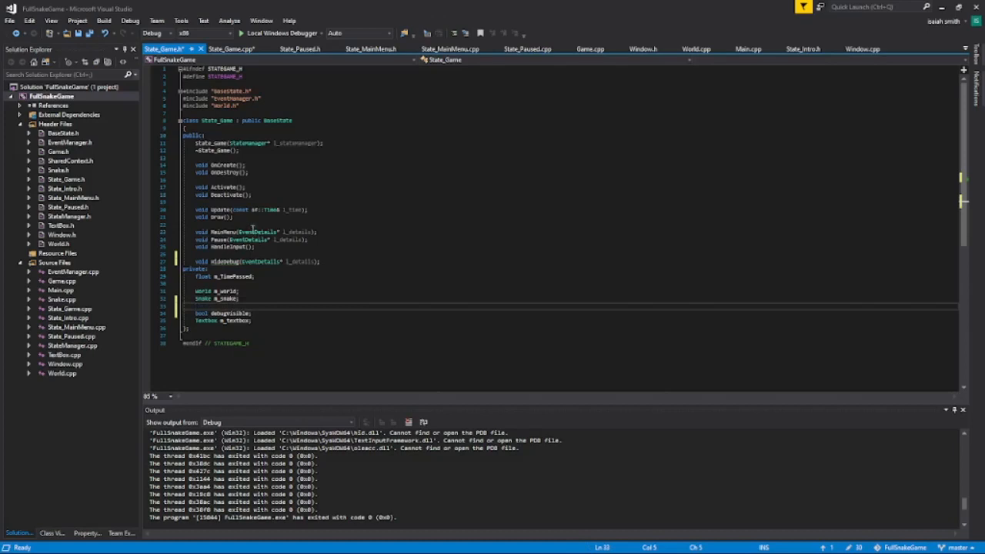
pyautogui.click(230, 49)
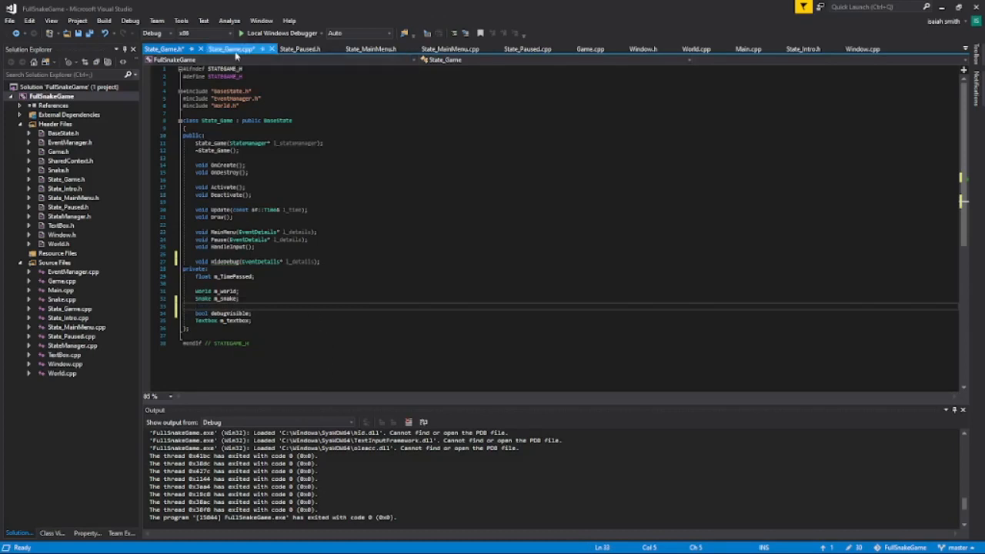
# Step: Add a blank first line inside OnCreate in State_Game.cpp, then return to the header
pyautogui.click(231, 48)
pyautogui.write('m_')
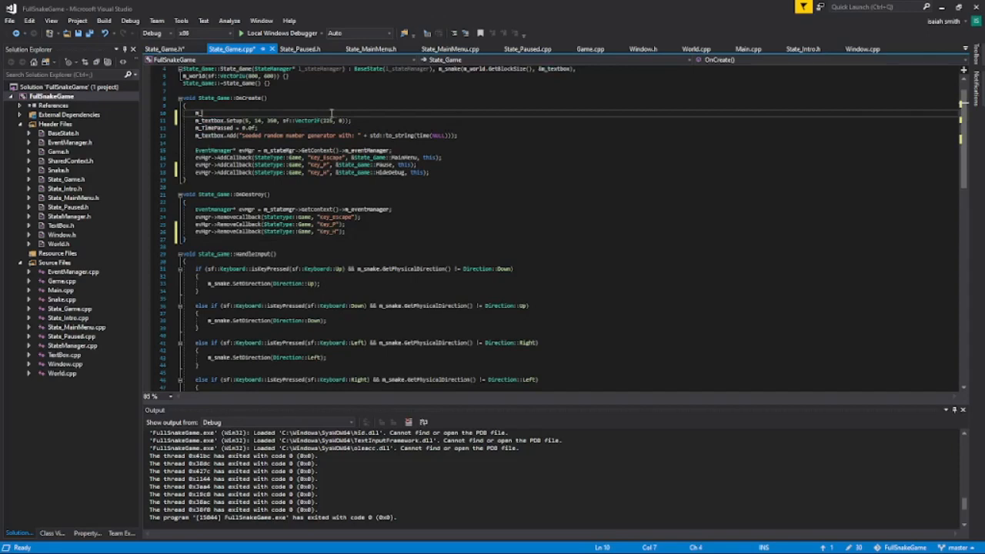
pyautogui.click(162, 49)
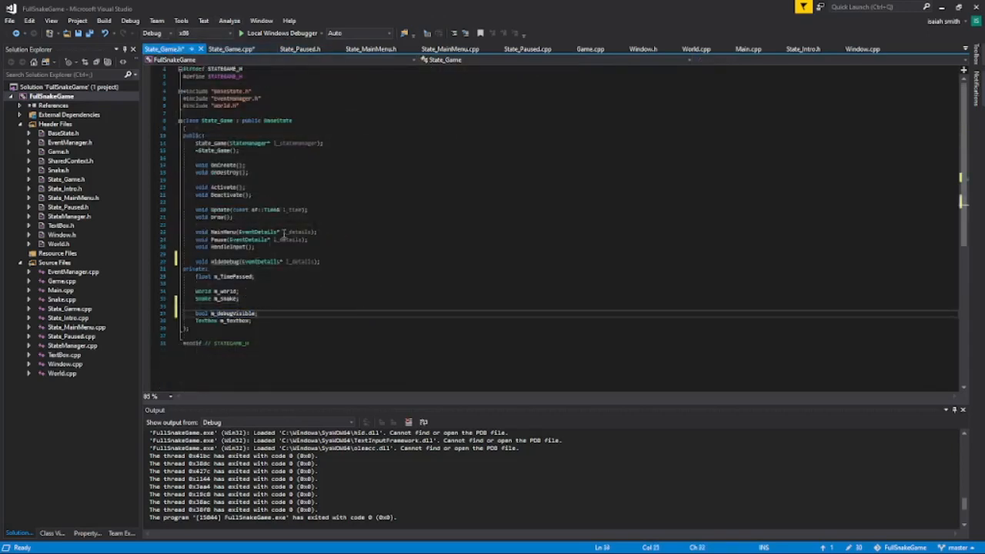
# Step: Type m_debugVisible and wrap m_textbox.Render in Draw with if (m_debugVisible)
pyautogui.click(229, 48)
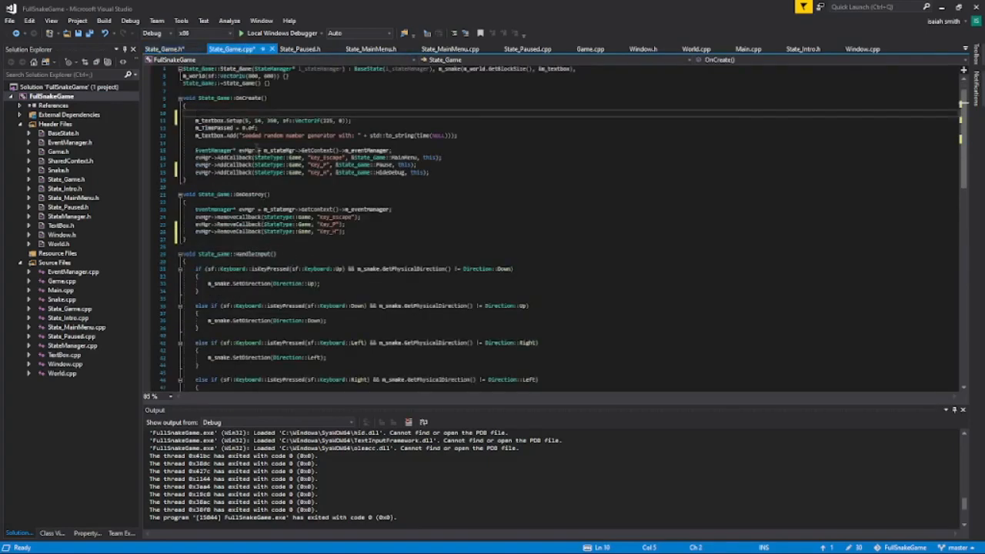
pyautogui.write('m_deb')
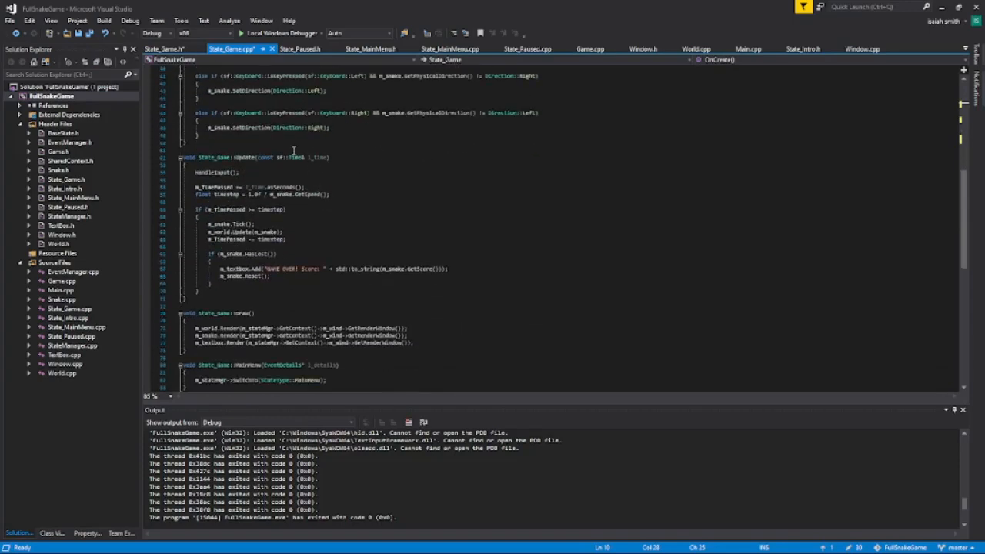
pyautogui.scroll(-3)
pyautogui.write('if (m_debugVisible)')
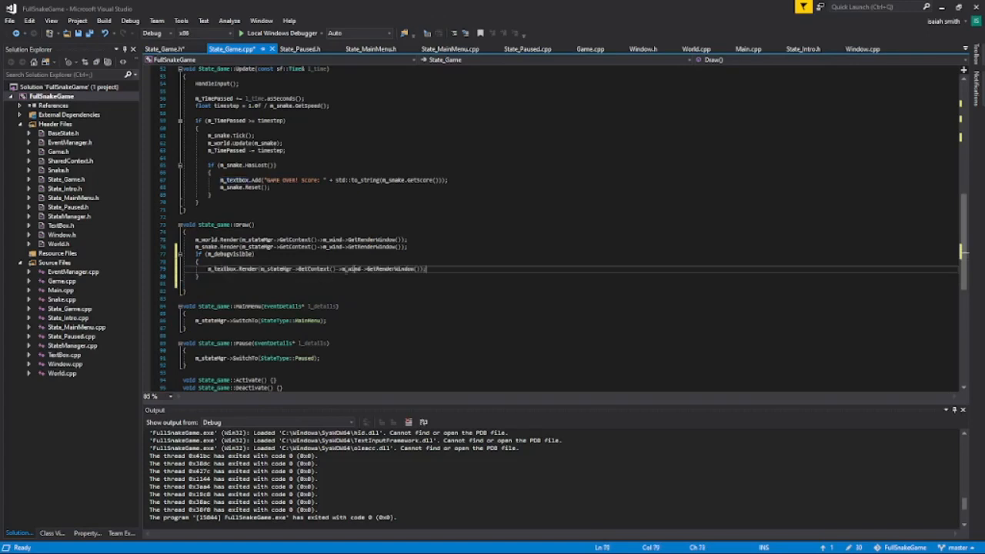
# Step: Add State_Game::HideDebug(EventDetails* l_details) below Pause, setting m_debugVisible = !m_debugVisible
pyautogui.click(413, 247)
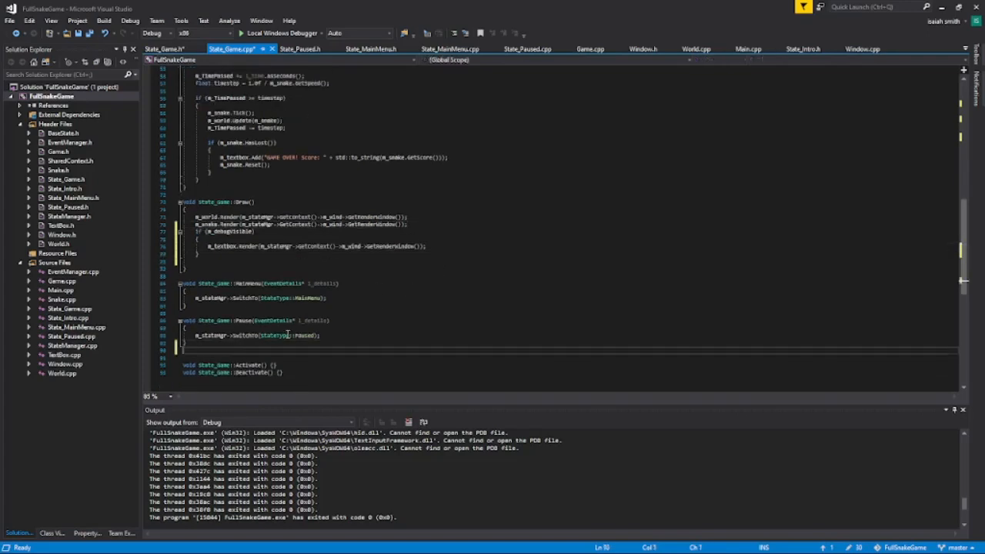
pyautogui.write('void')
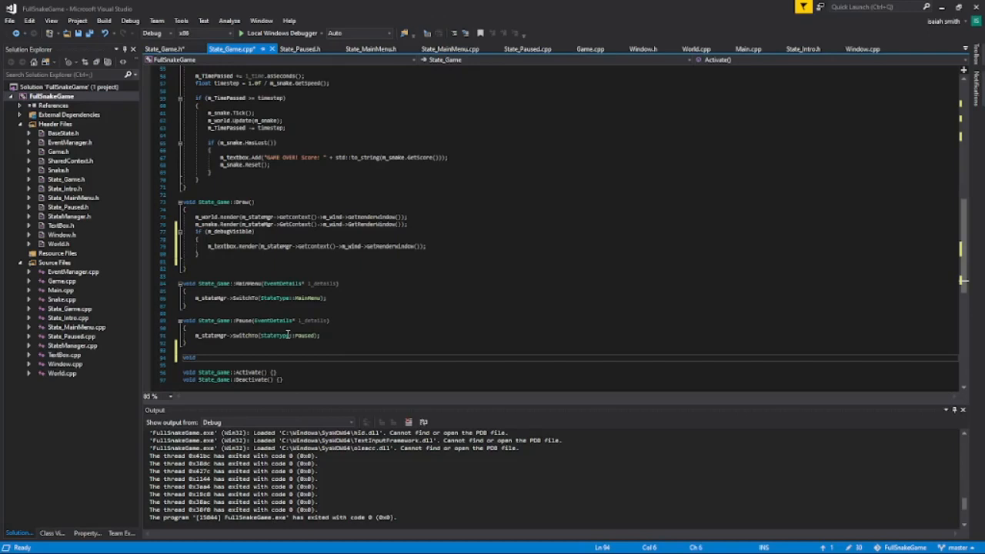
pyautogui.write('StateGame::')
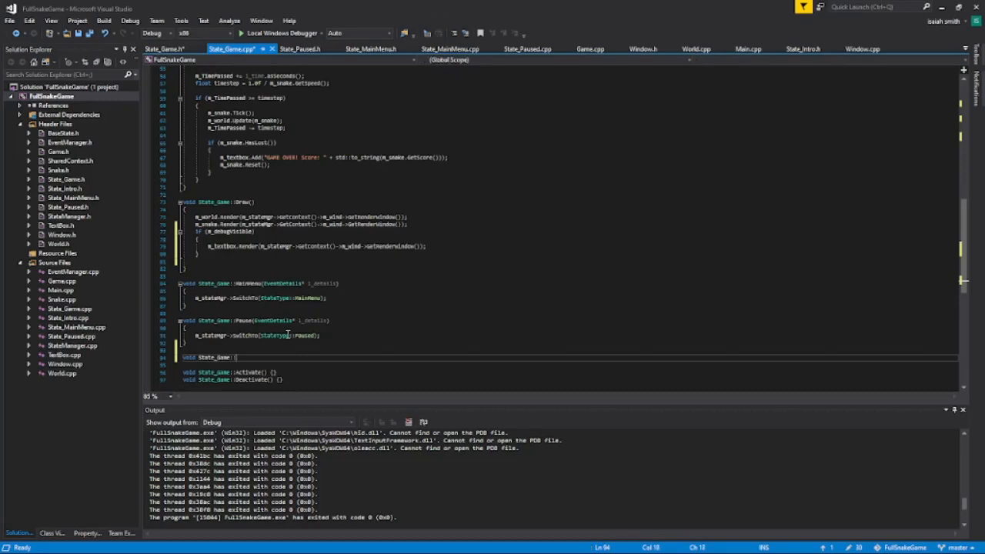
pyautogui.write('HideDebug(EventDetai')
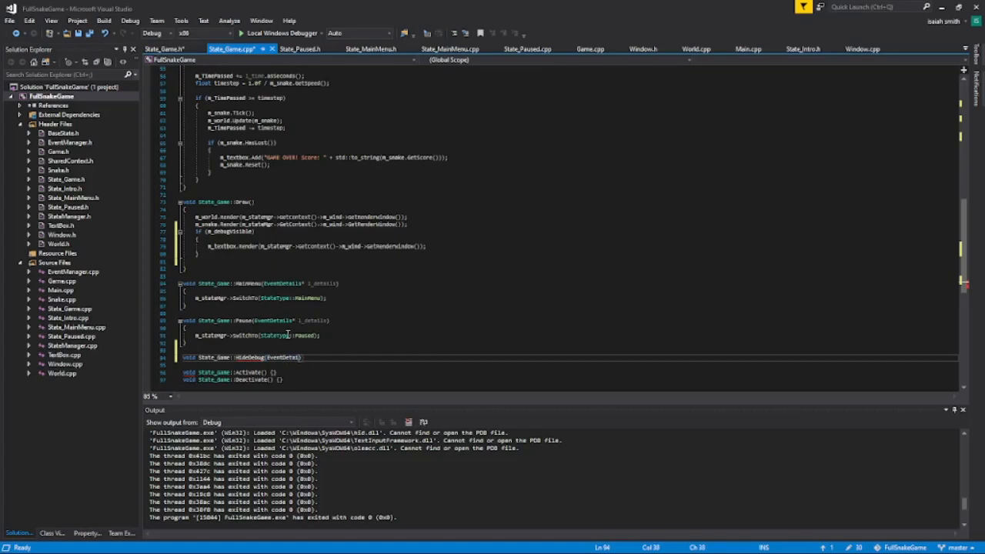
pyautogui.write('l_details')
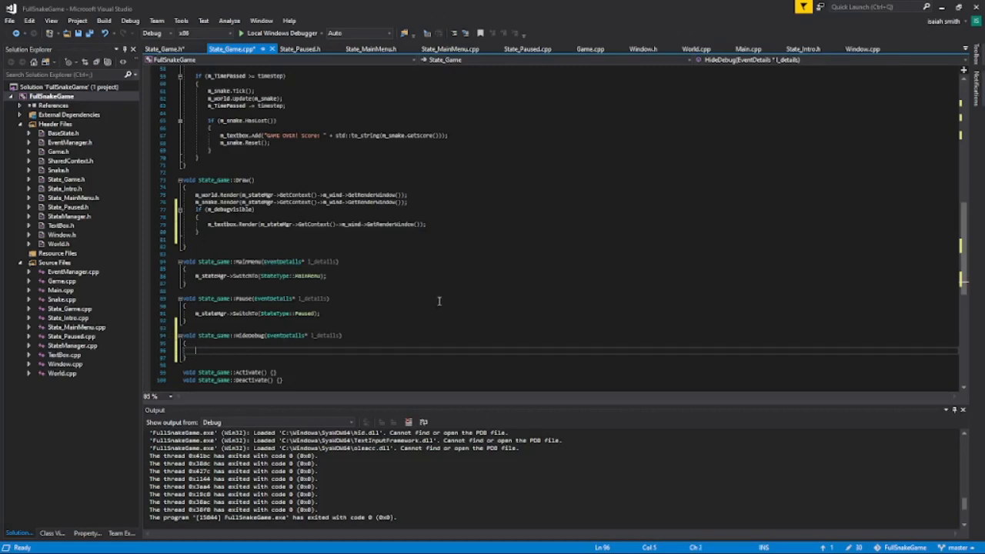
pyautogui.write('m_debugVisible = !m_debugVis')
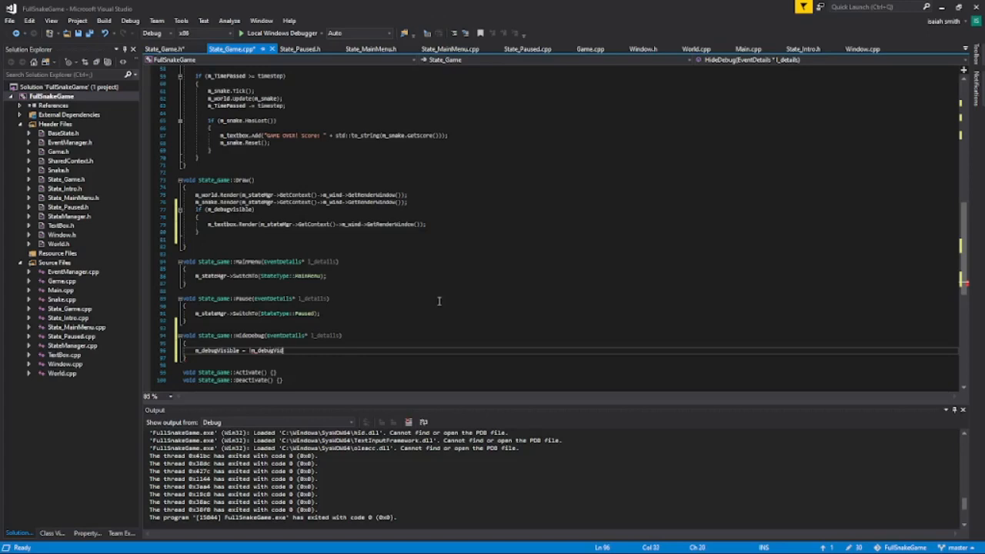
pyautogui.write('ible;')
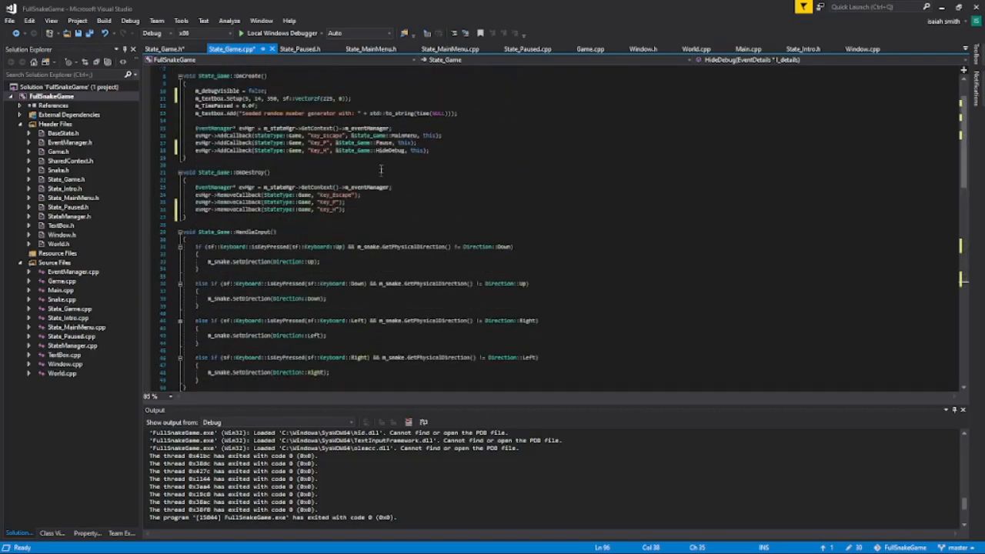
# Step: Scroll down through State_Game.cpp to review the code before running
pyautogui.scroll(-3)
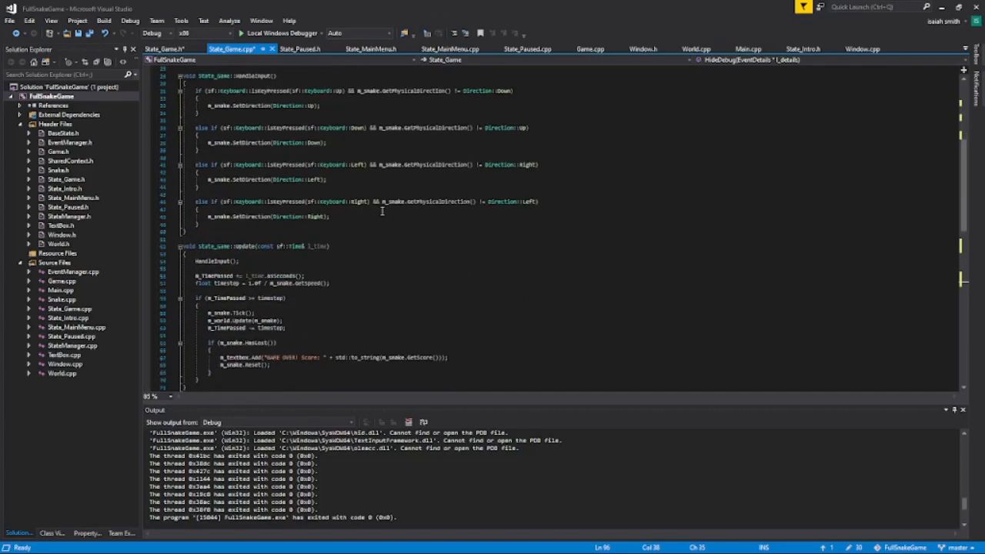
pyautogui.scroll(-3)
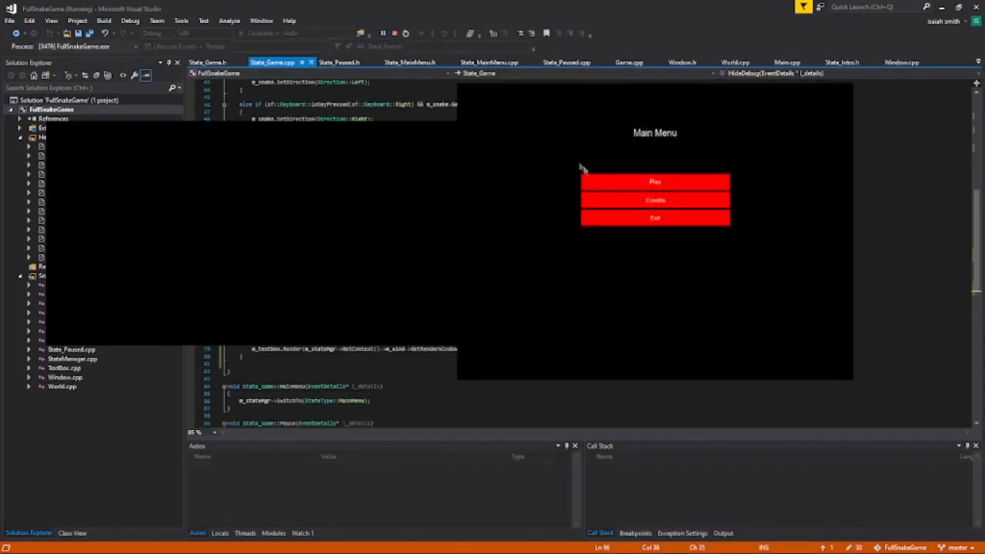
# Step: Choose Play in the snake game's Main Menu
pyautogui.click(654, 182)
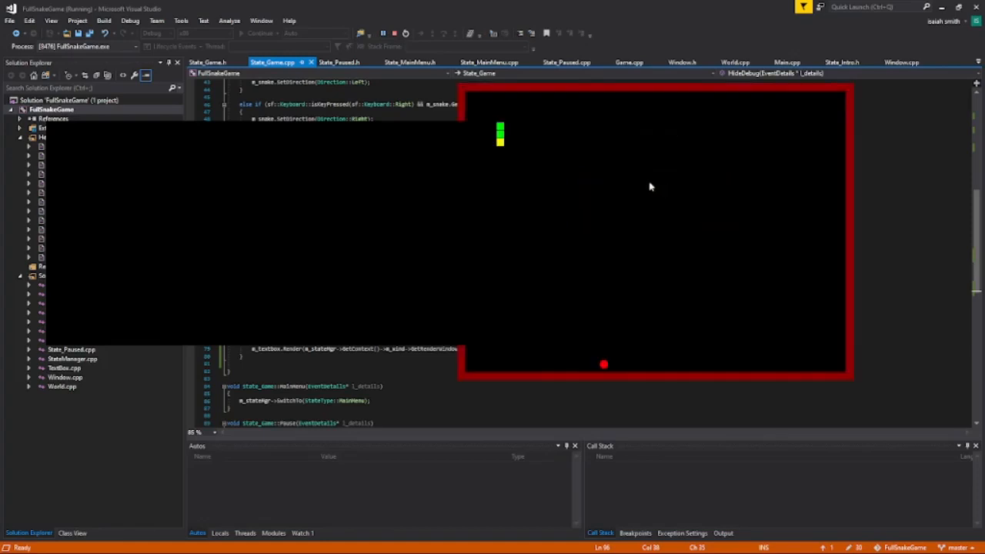
pyautogui.moveTo(647, 187)
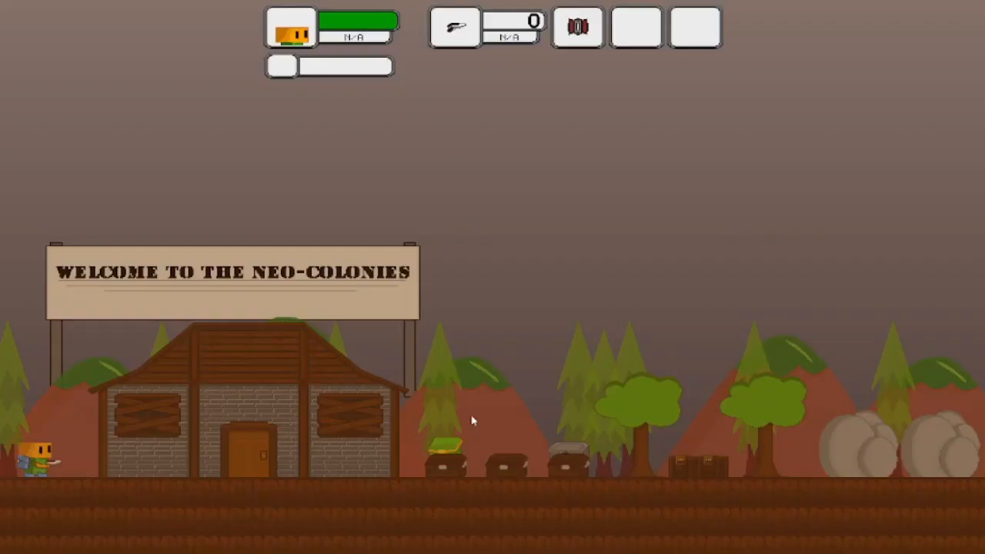
pyautogui.moveTo(467, 392)
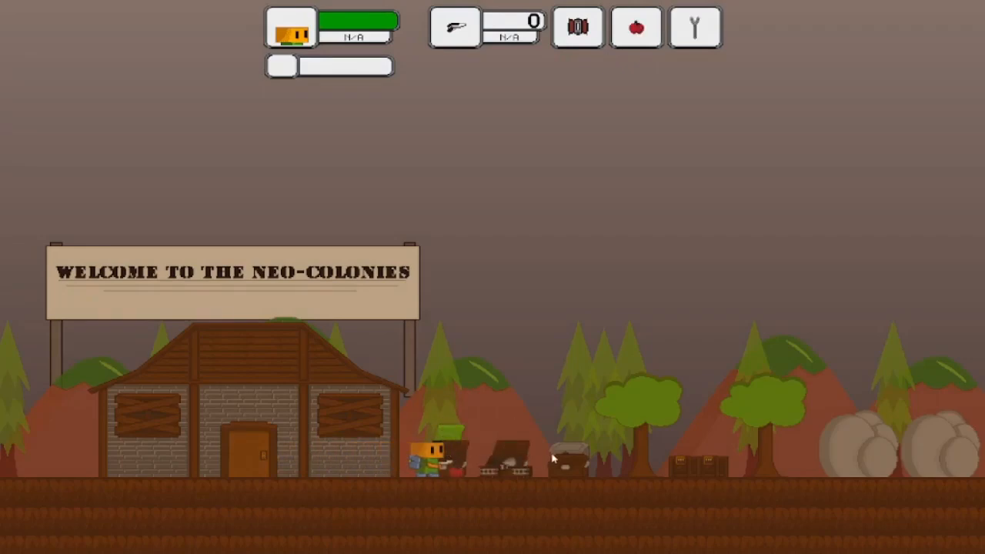
# Step: Scroll left around the welcome cabin chests while collecting the apple and axe
pyautogui.hscroll(-3)
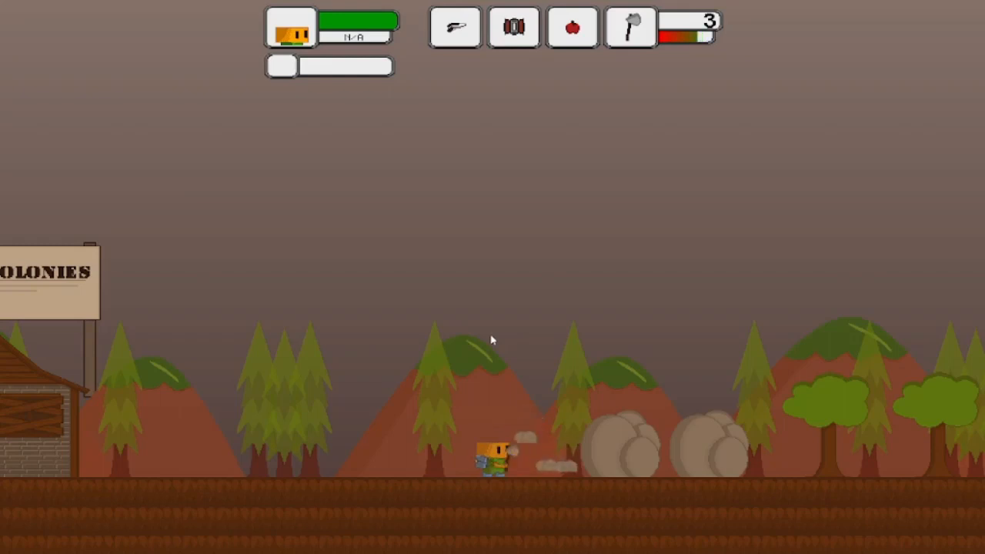
# Step: Move right past the boulders and jump onto the raised dirt ledge
pyautogui.hscroll(3)
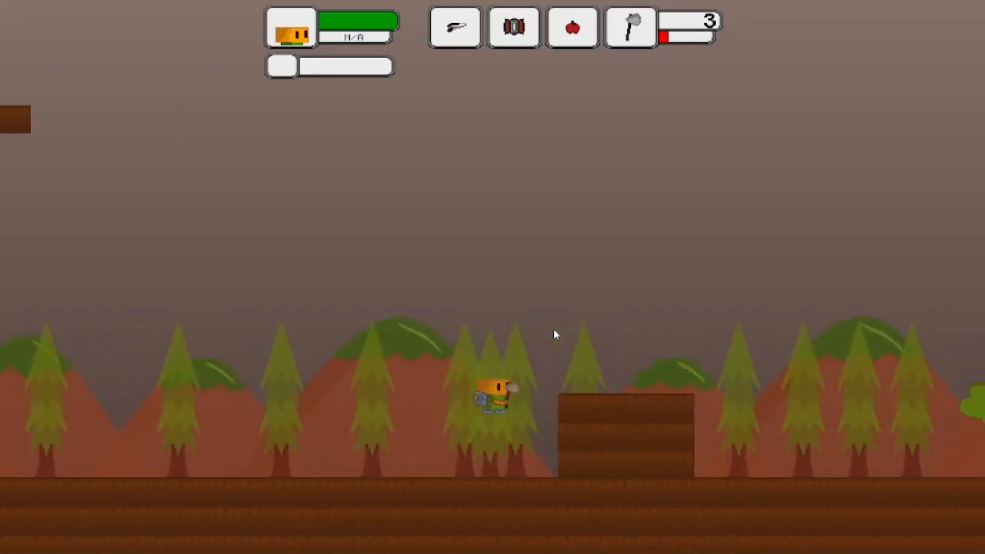
pyautogui.press('d')
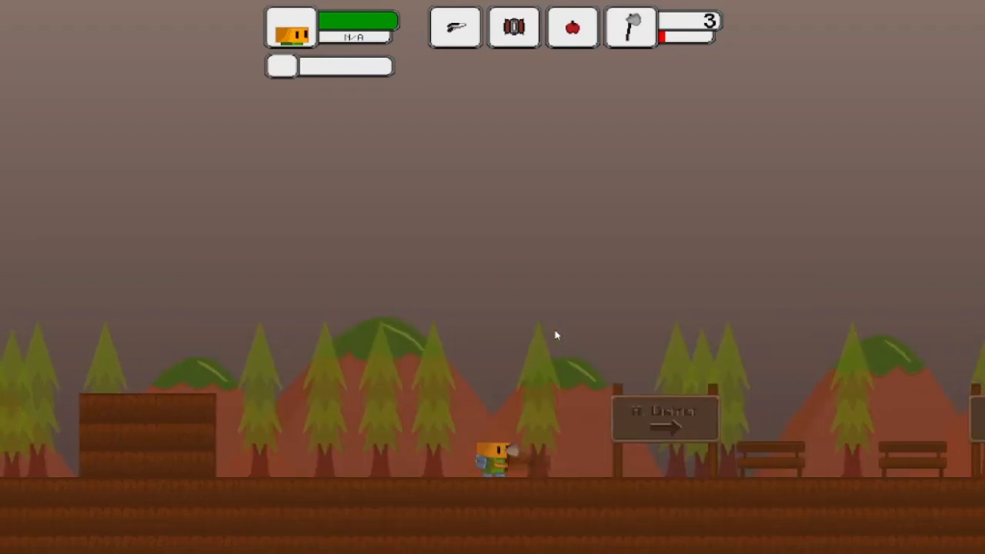
# Step: Continue right past the second signpost to the brick house
pyautogui.press('d')
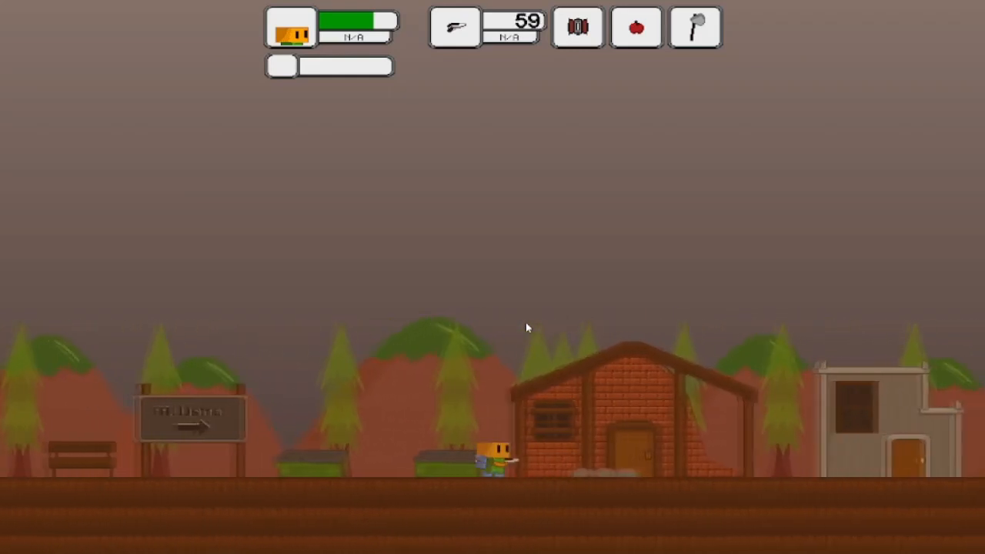
pyautogui.hscroll(3)
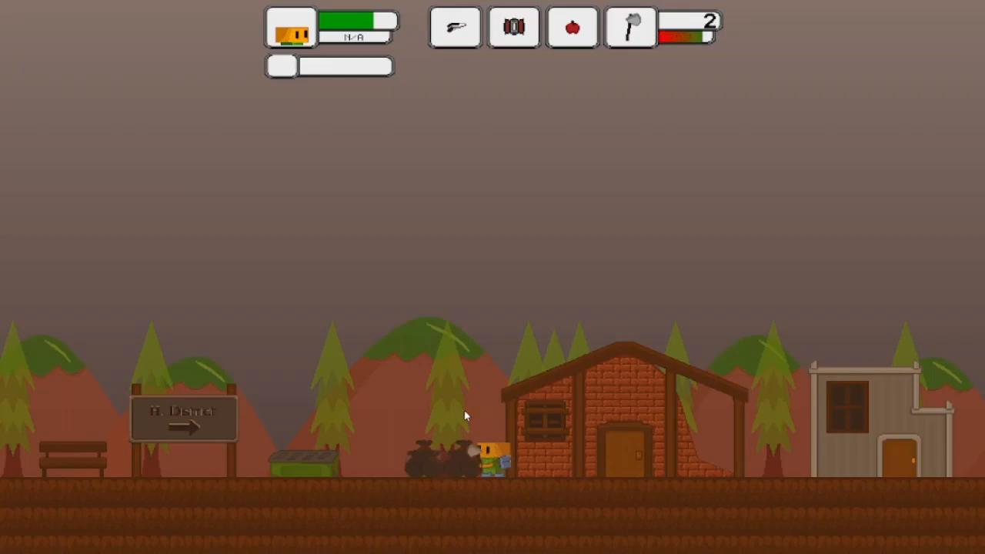
pyautogui.press('a')
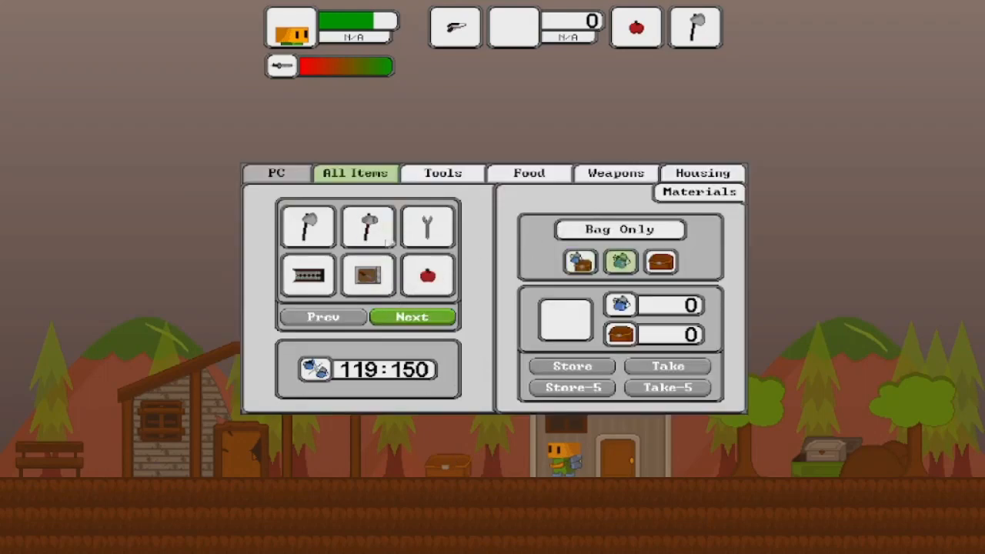
# Step: Store the rail track, wooden crate, brown blocks, grey stones, slabs and dark crates
pyautogui.click(427, 225)
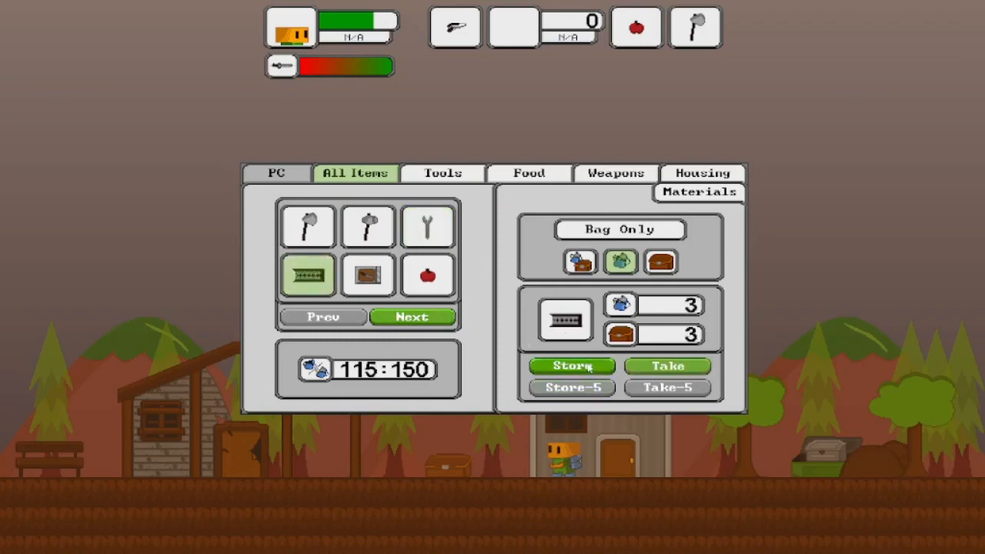
pyautogui.click(571, 365)
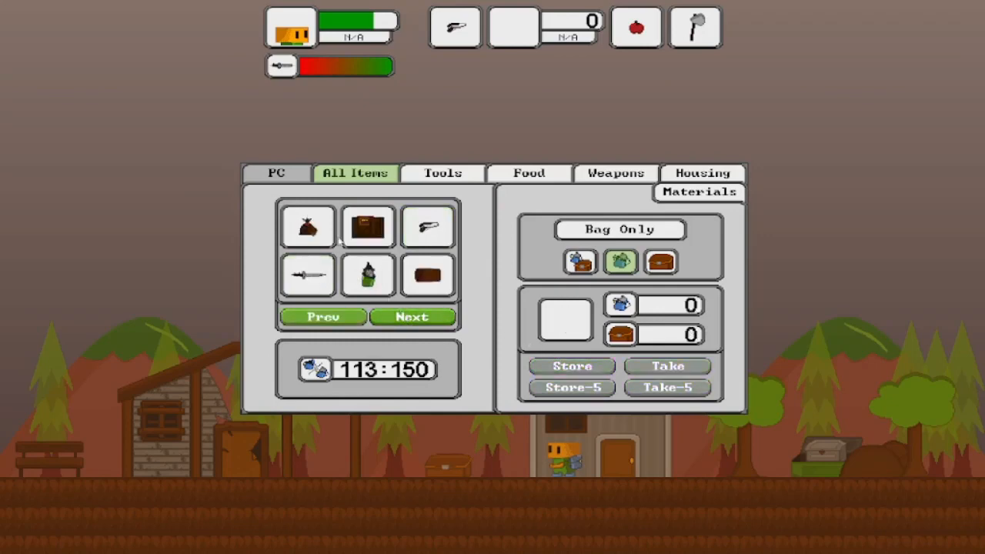
pyautogui.click(368, 225)
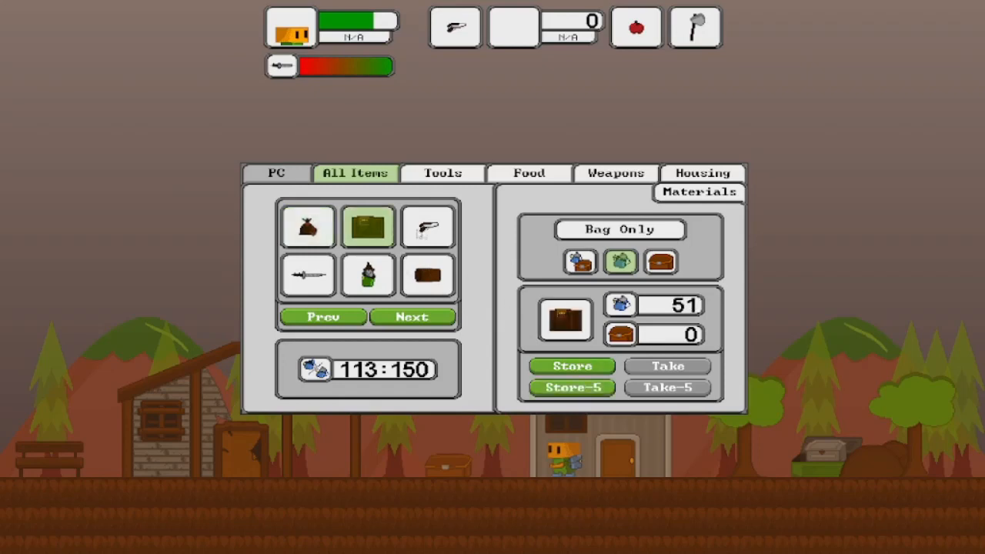
pyautogui.click(307, 274)
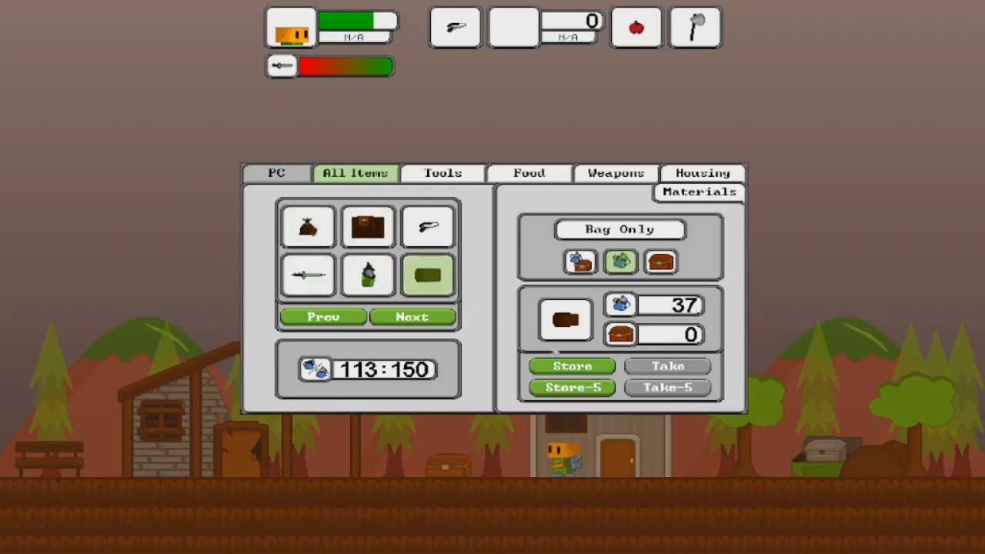
pyautogui.click(412, 316)
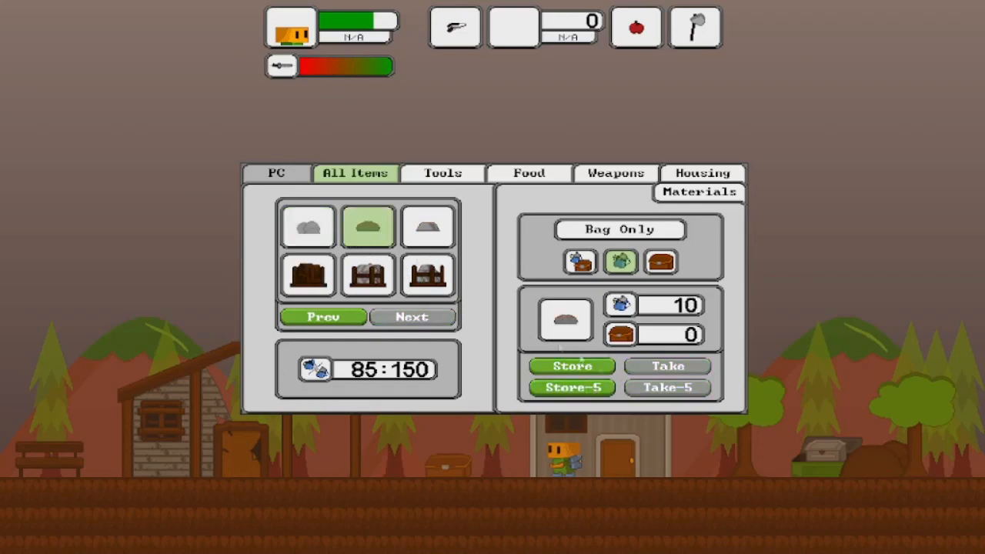
pyautogui.click(572, 387)
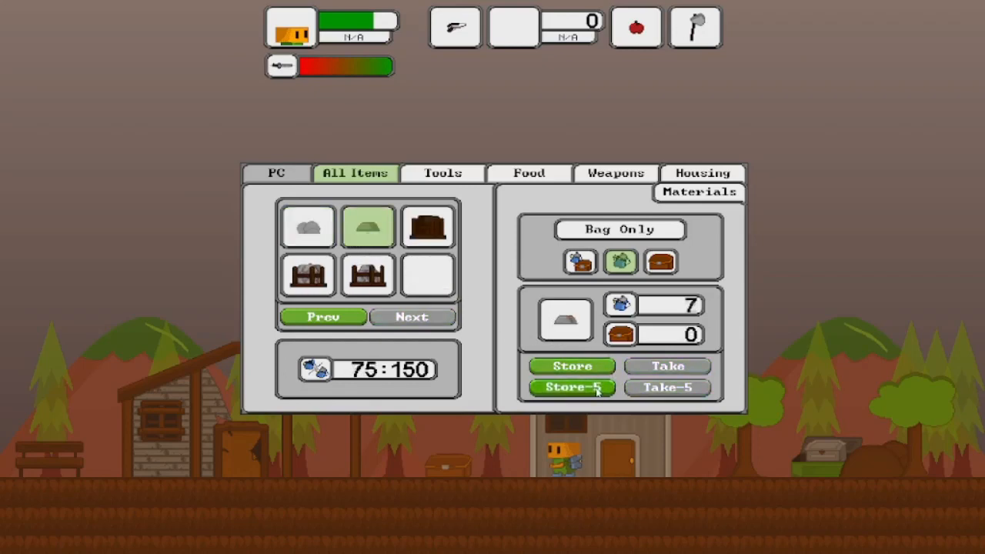
pyautogui.click(571, 387)
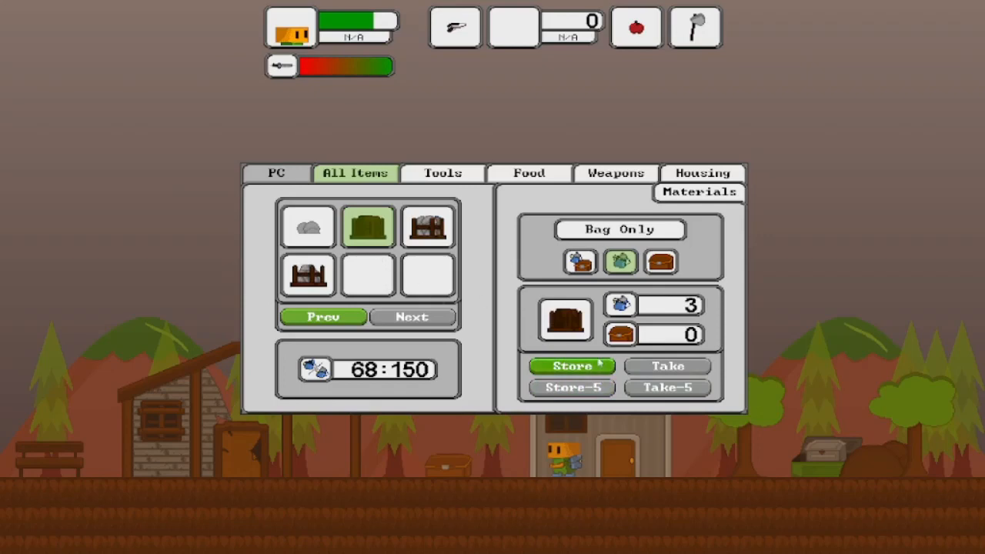
pyautogui.click(571, 365)
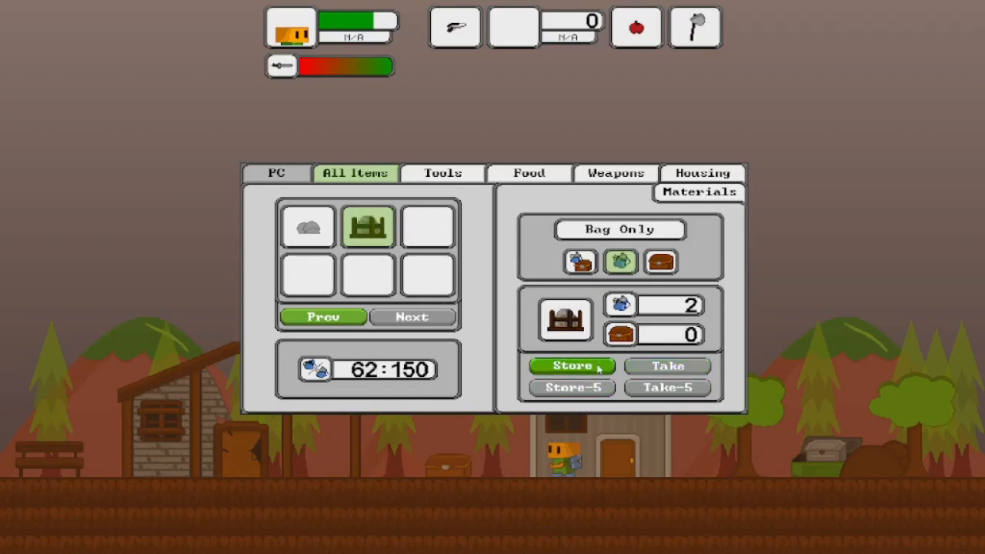